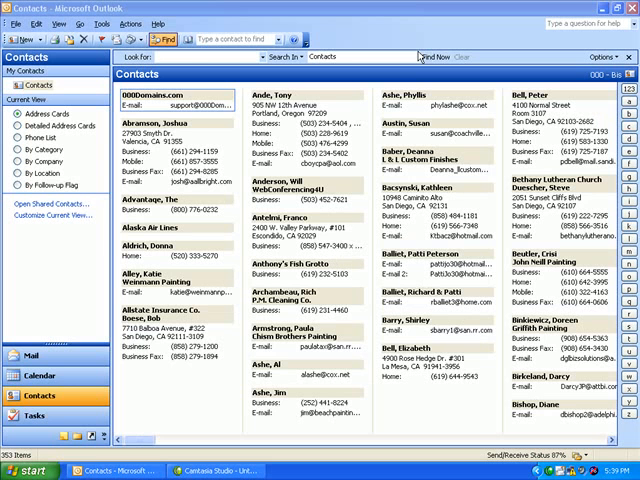
pyautogui.moveTo(410, 47)
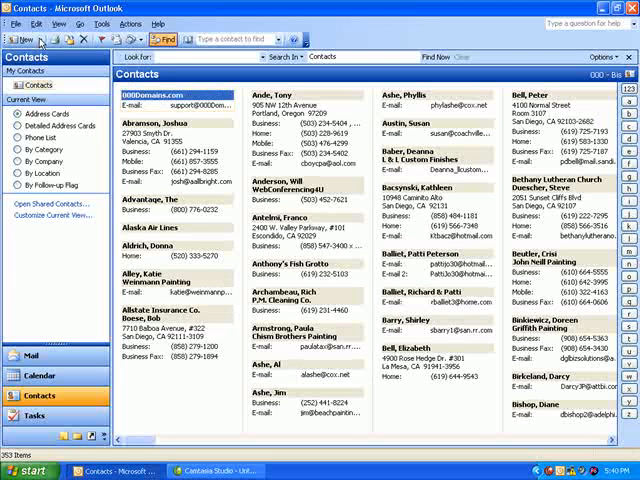
# Create a new distribution list and name it 'Test'
pyautogui.click(18, 39)
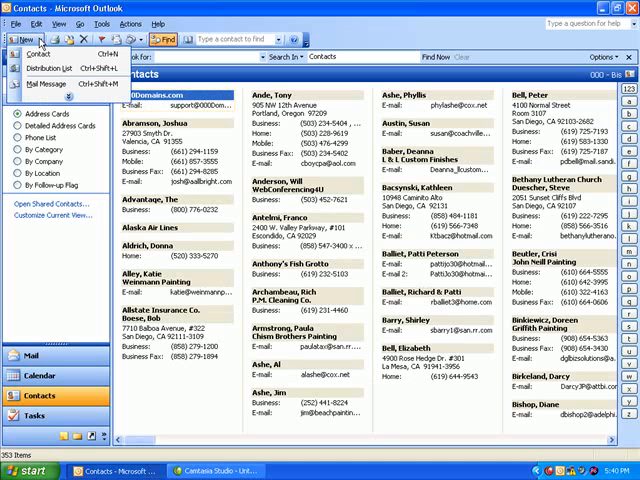
pyautogui.moveTo(65, 68)
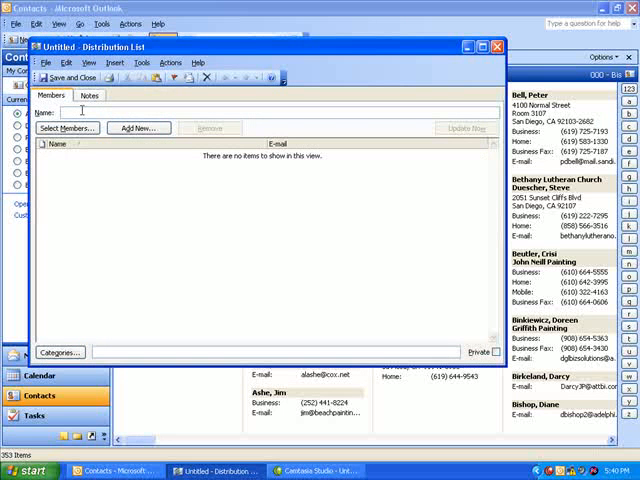
pyautogui.write('Test')
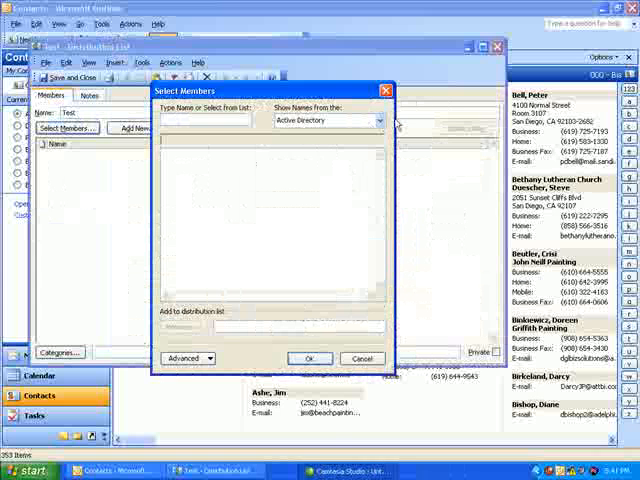
pyautogui.click(380, 120)
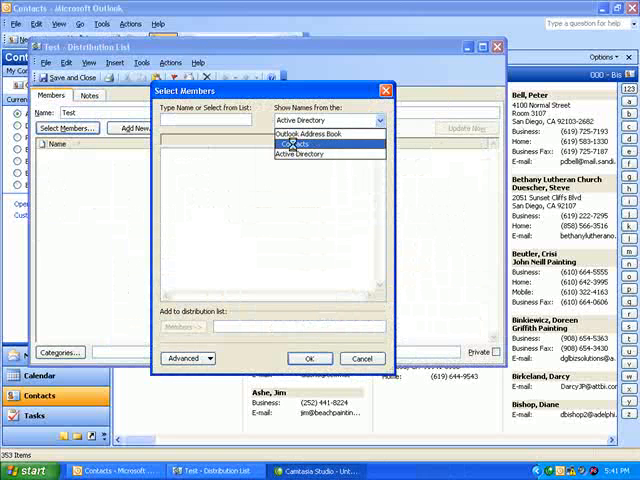
pyautogui.click(296, 144)
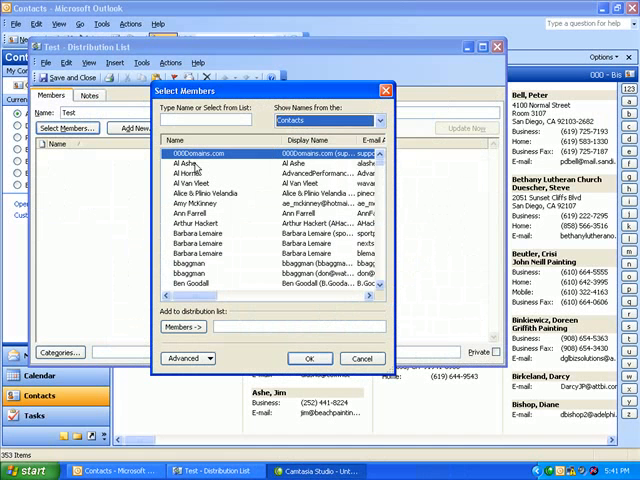
pyautogui.click(195, 163)
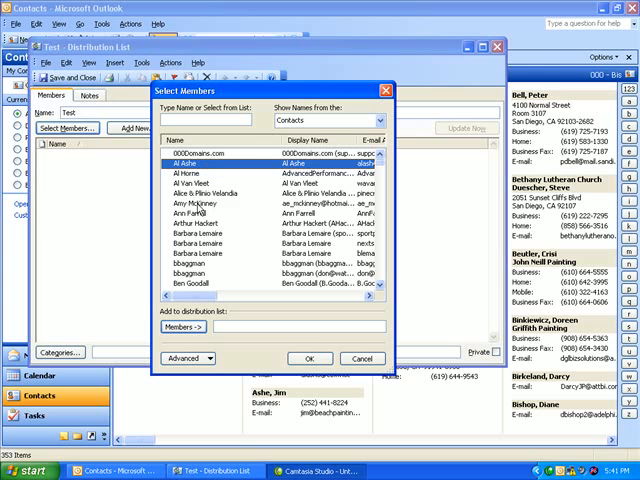
pyautogui.click(200, 203)
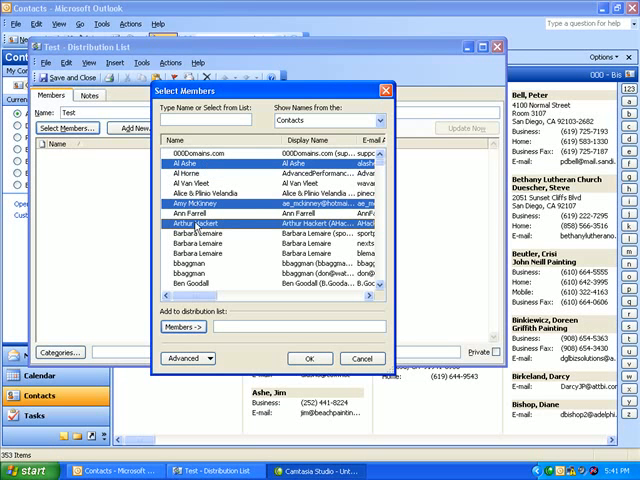
pyautogui.moveTo(144, 226)
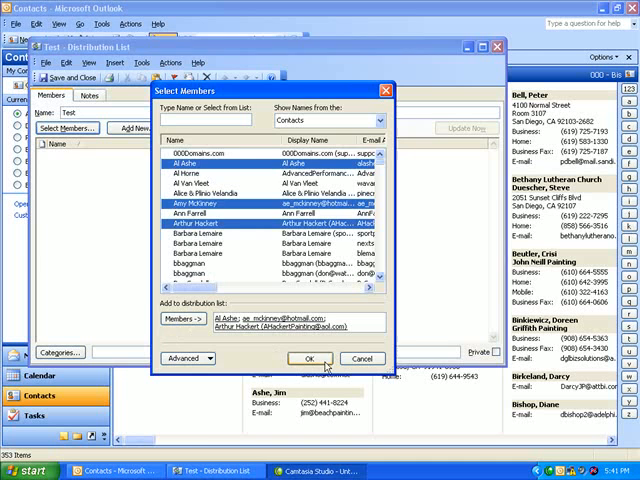
pyautogui.click(309, 358)
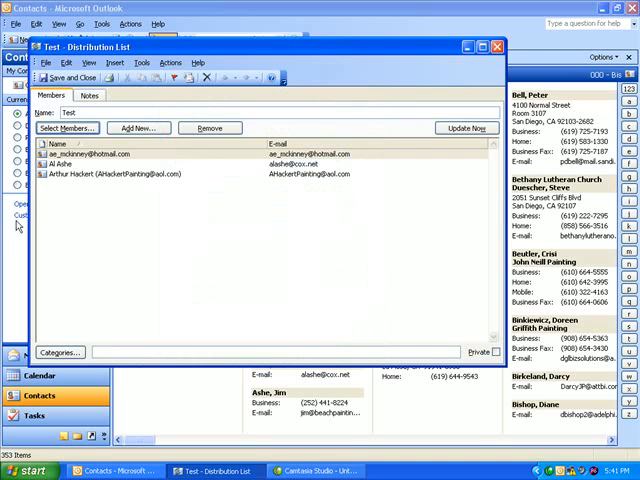
pyautogui.moveTo(140, 218)
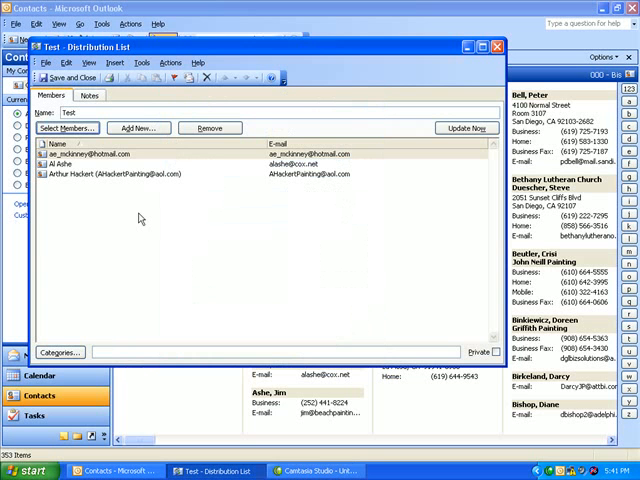
pyautogui.moveTo(140, 215)
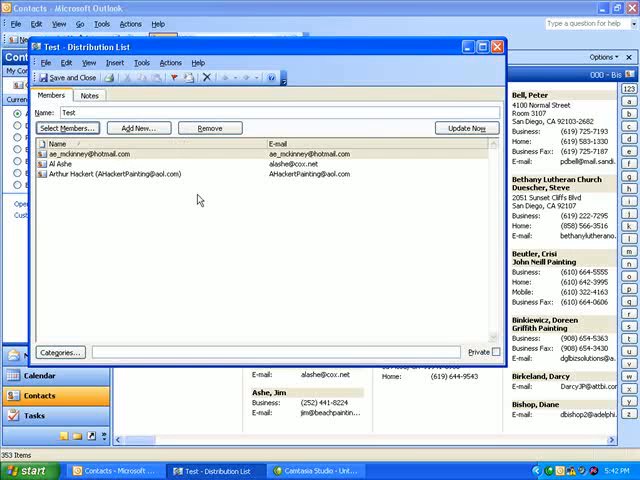
pyautogui.moveTo(196, 199)
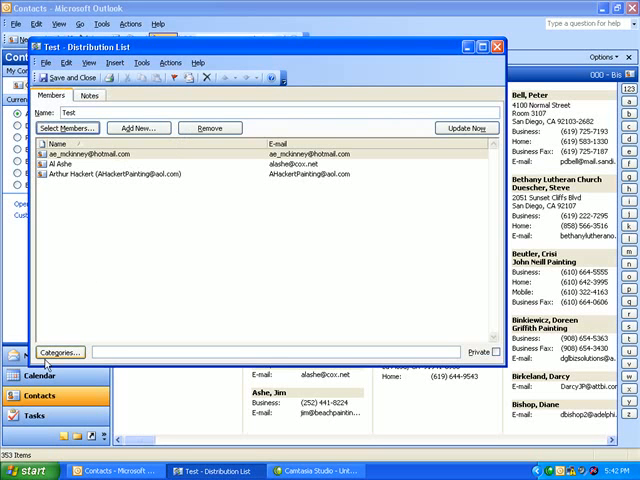
pyautogui.click(59, 351)
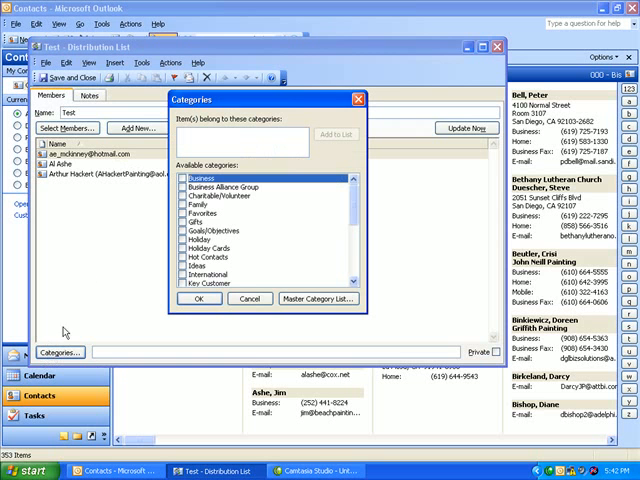
pyautogui.moveTo(157, 227)
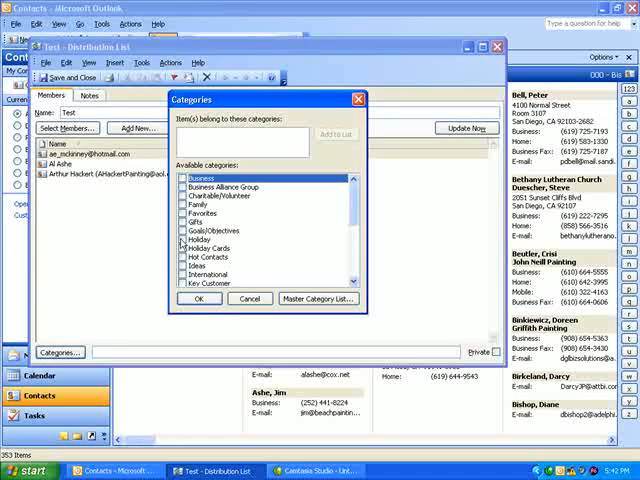
# Tick the Holiday category for the Test list
pyautogui.click(198, 298)
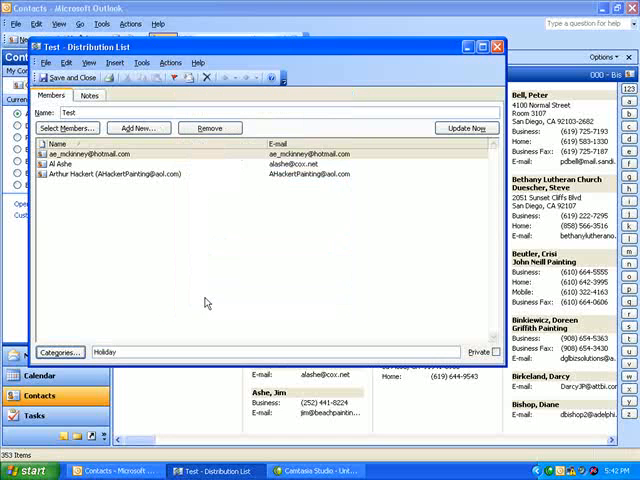
pyautogui.moveTo(113, 198)
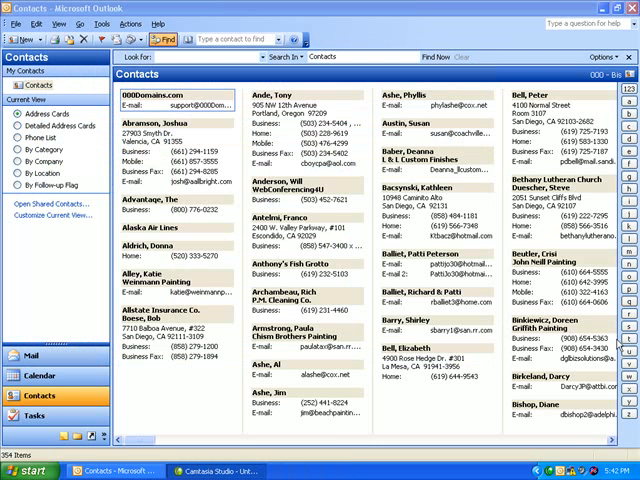
pyautogui.moveTo(618, 344)
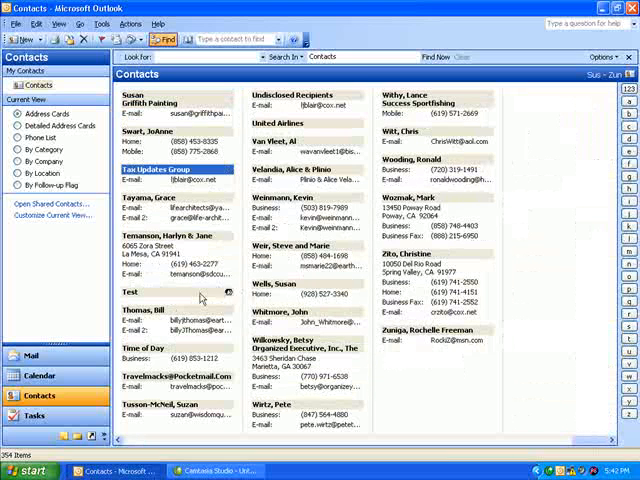
pyautogui.moveTo(224, 293)
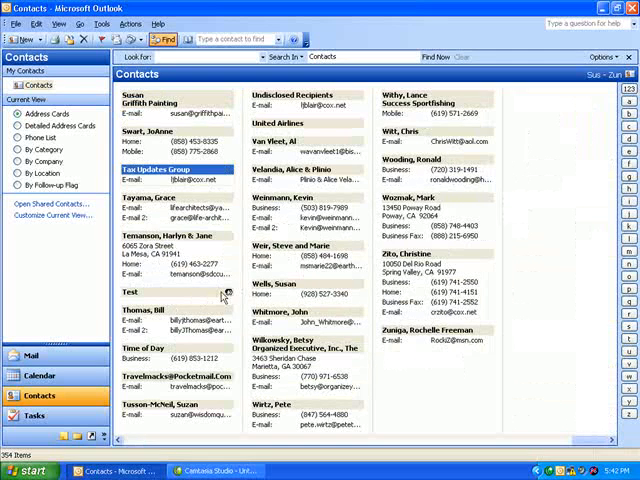
pyautogui.moveTo(213, 296)
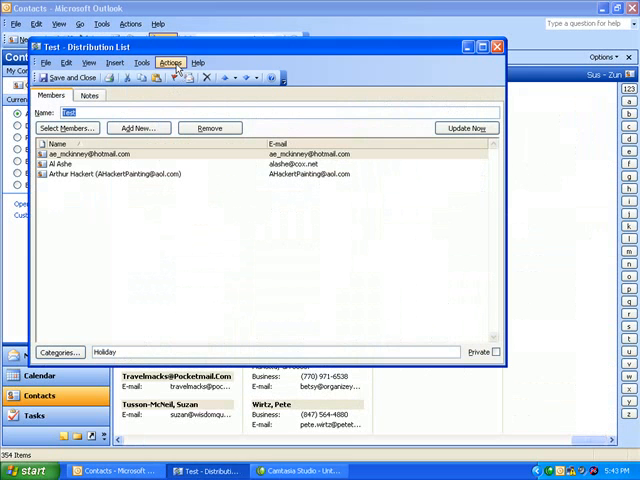
# Use Actions > New Message to Contact to email the Test list
pyautogui.click(171, 63)
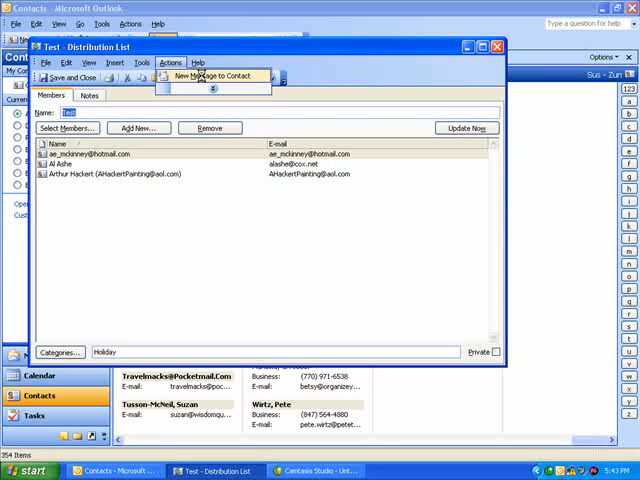
pyautogui.click(205, 77)
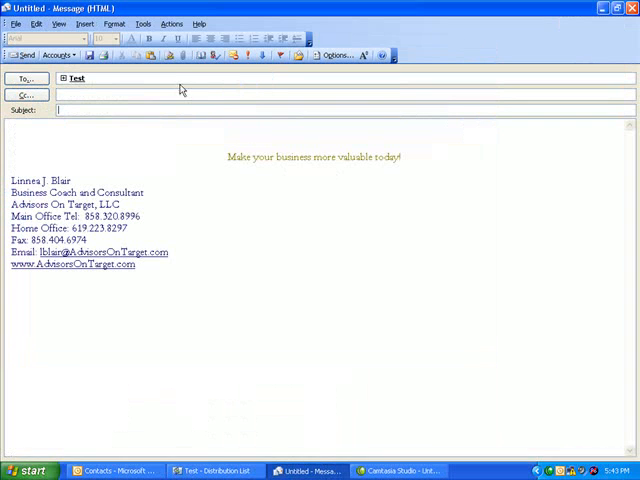